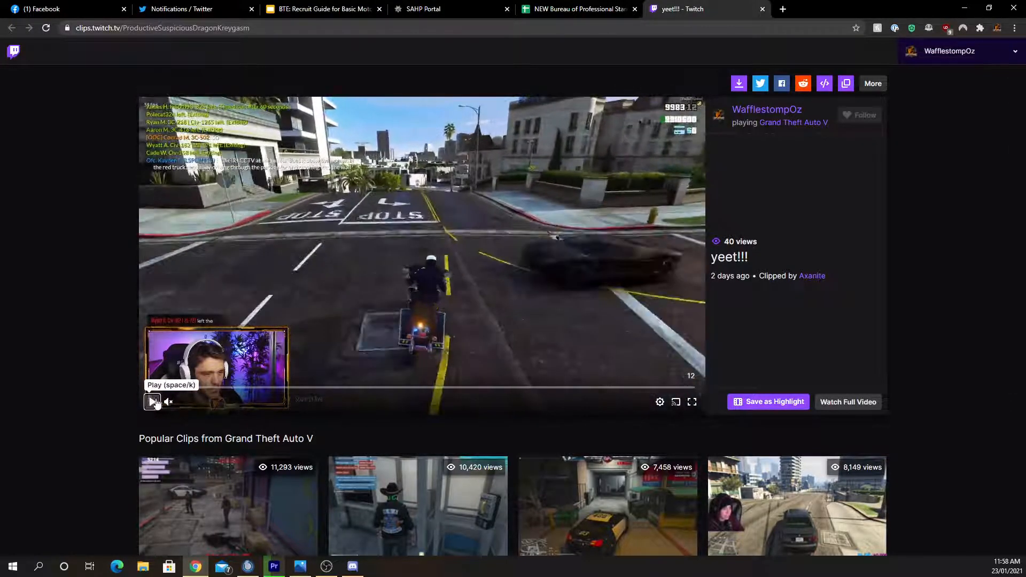
Step: Resume the WafflestompOz "yeet!!!" GTA V clip, rewind to its beginning and play it from the start
left_click(151, 402)
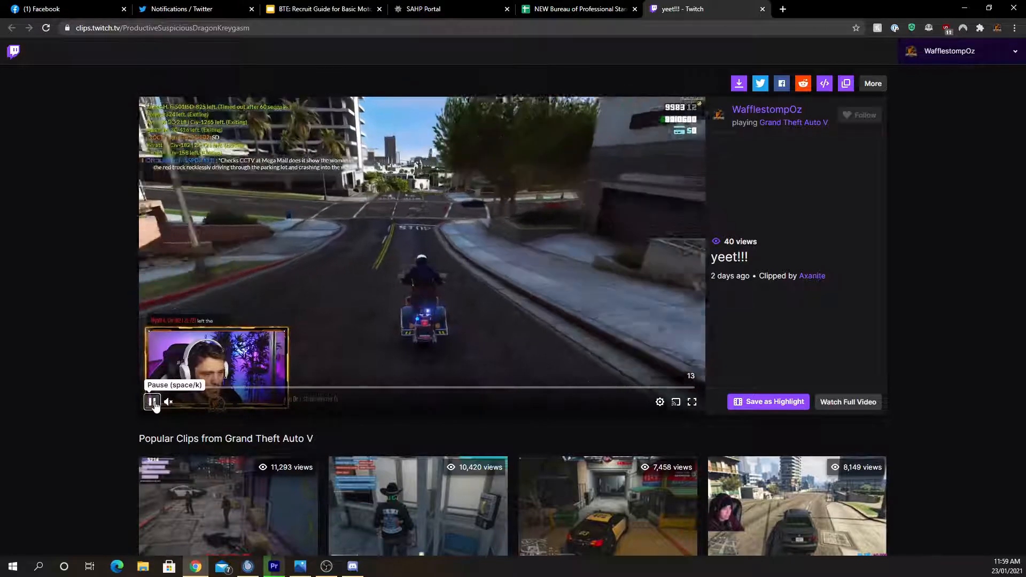
left_click(152, 402)
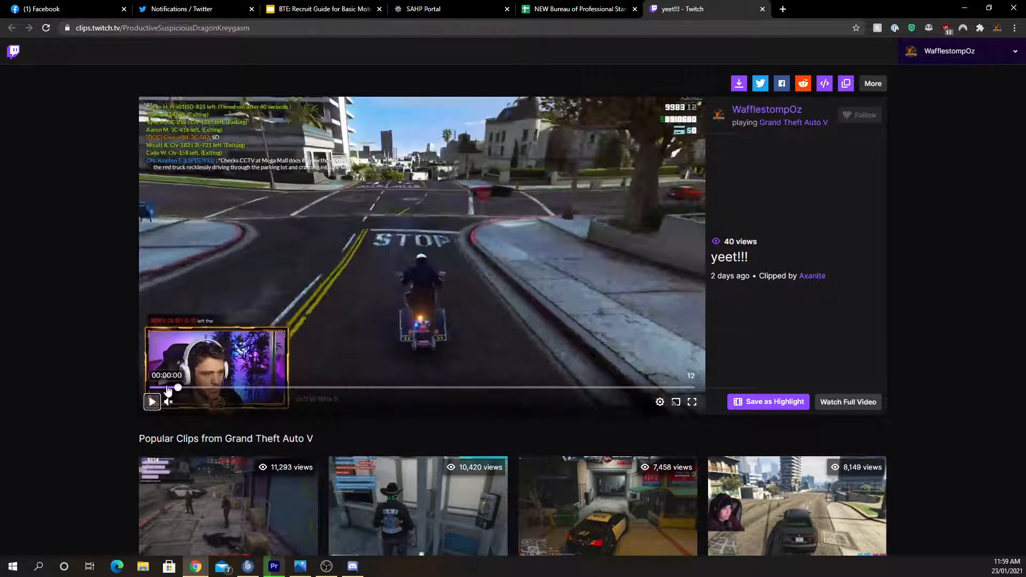
left_click(152, 401)
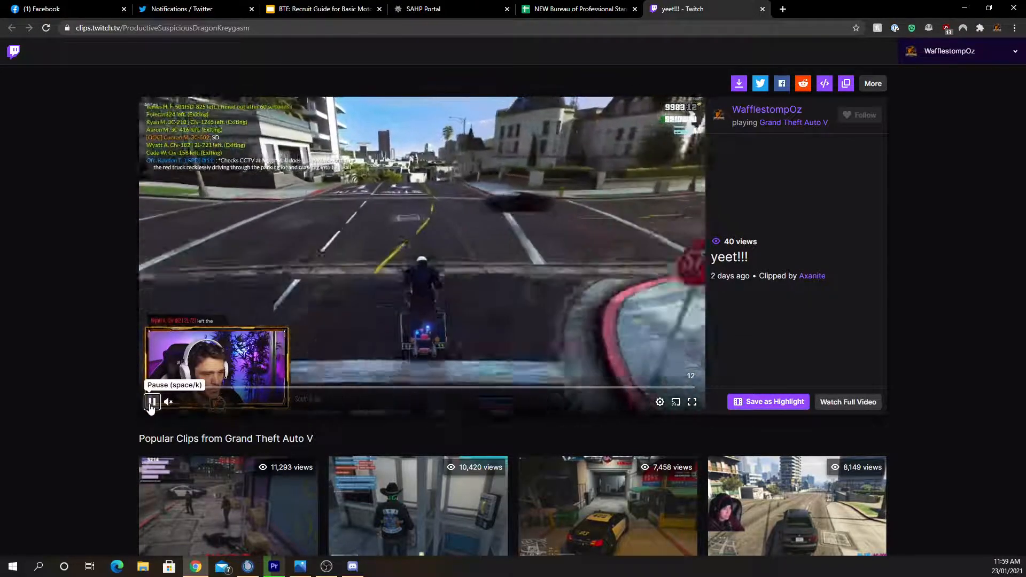